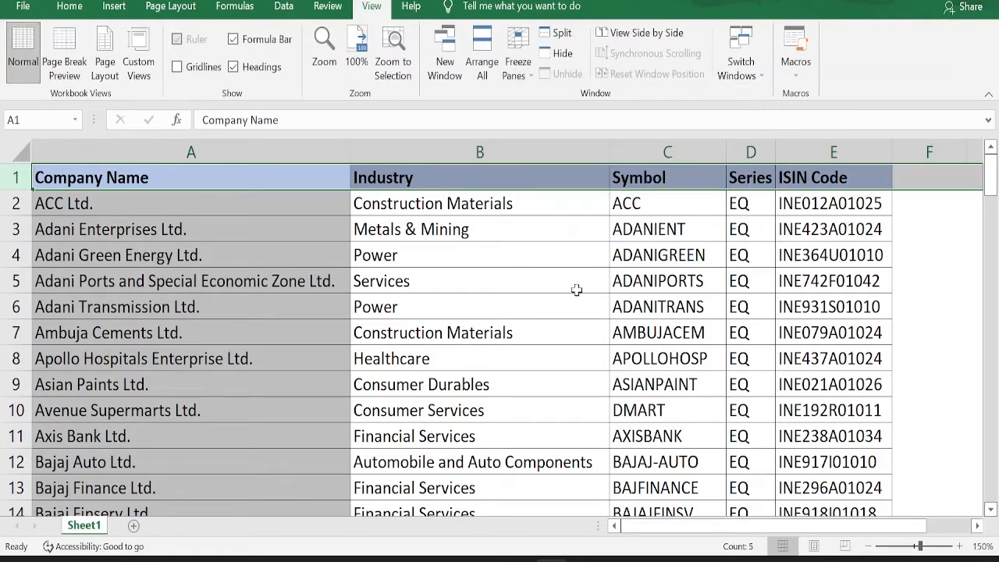
mouse_move(561, 345)
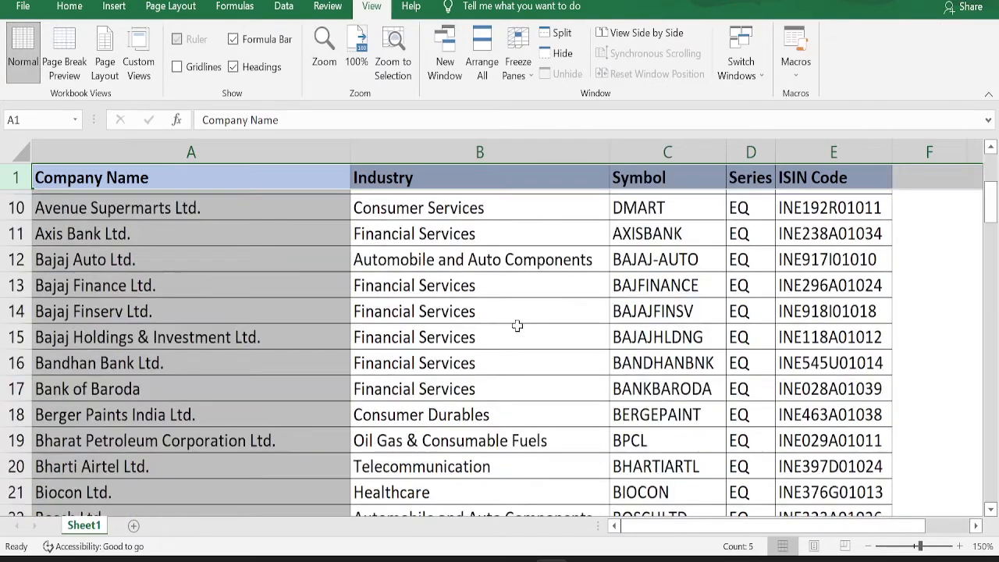
Scroll the company list down to Avenue Supermarts Ltd. with the header row staying fixed.
scroll("down", 3)
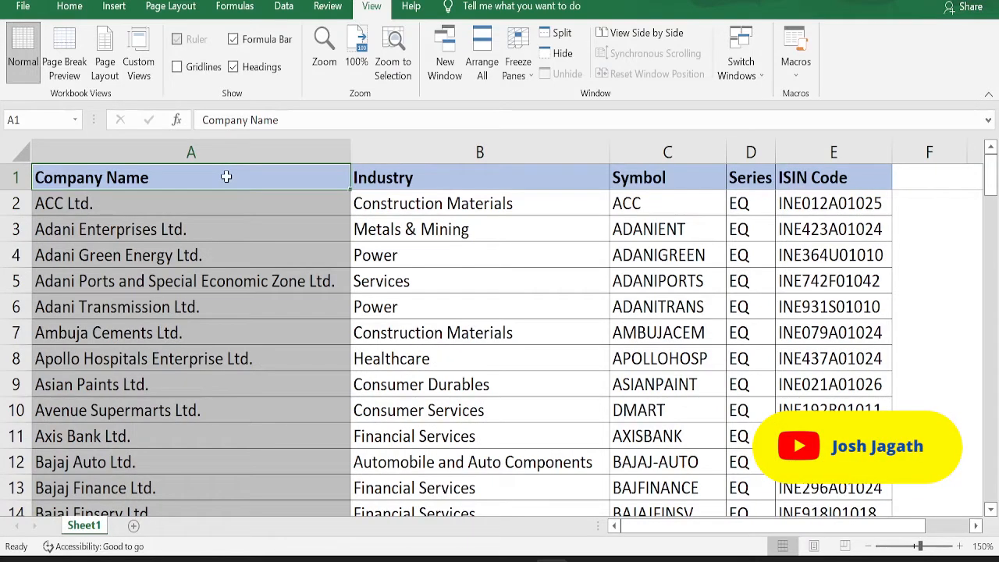
Freeze the Company Name column and scroll sideways past column P and back to verify it stays put.
left_click(191, 151)
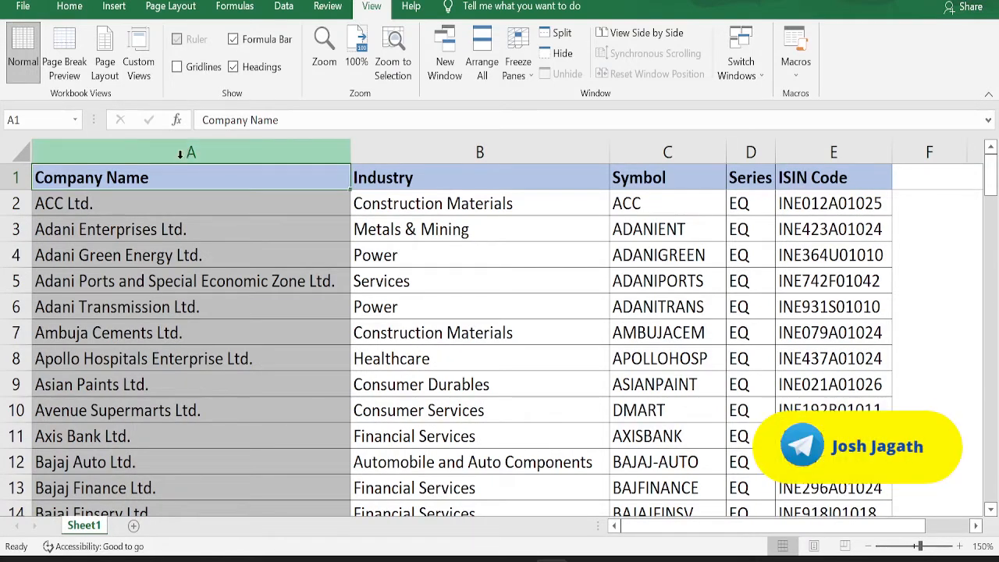
left_click(191, 152)
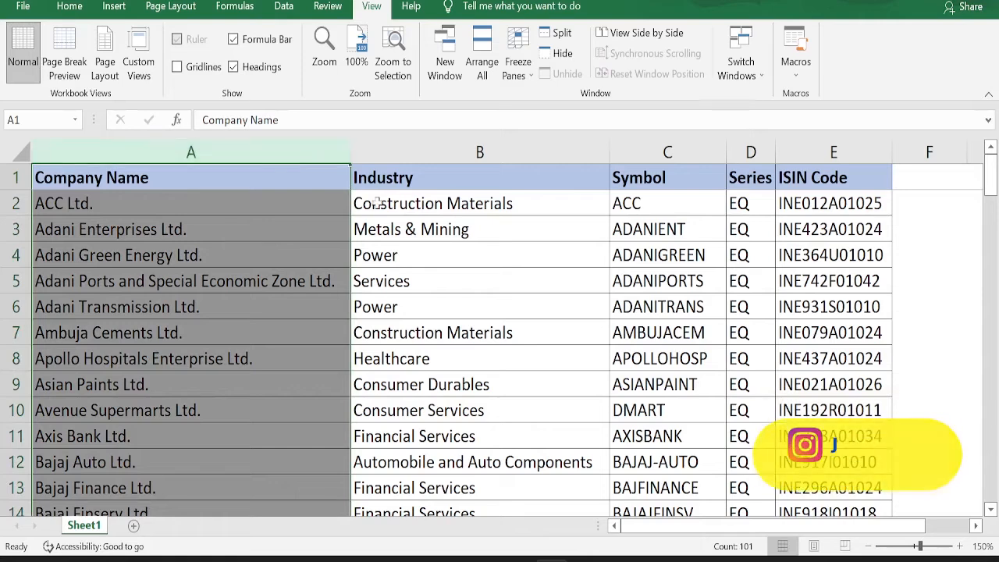
left_click(516, 53)
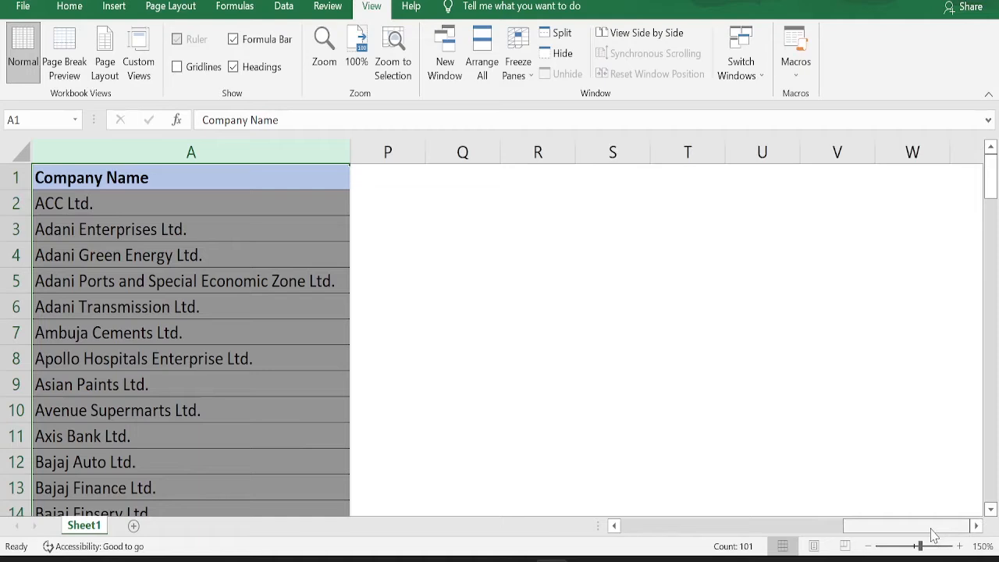
scroll("left", 3)
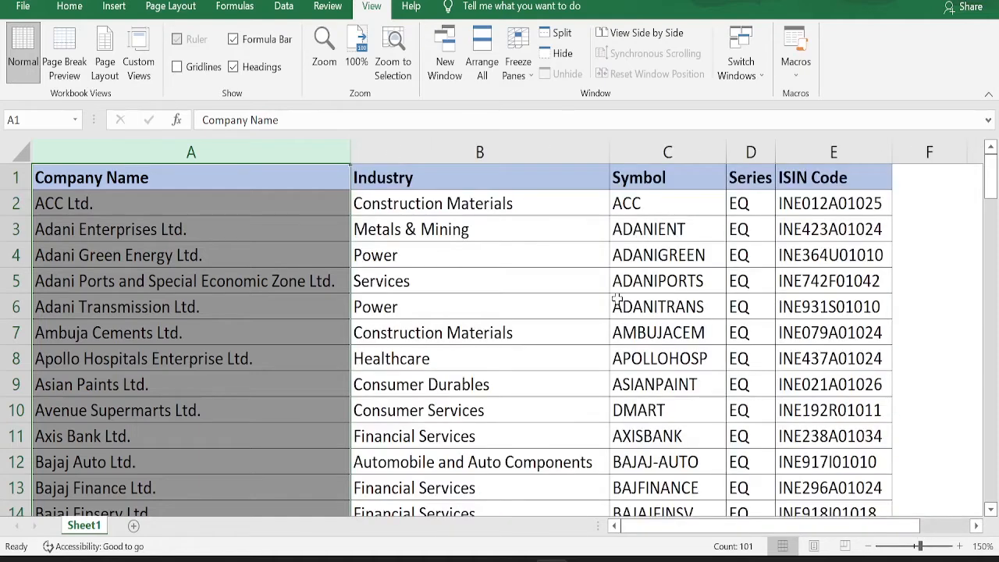
mouse_move(272, 215)
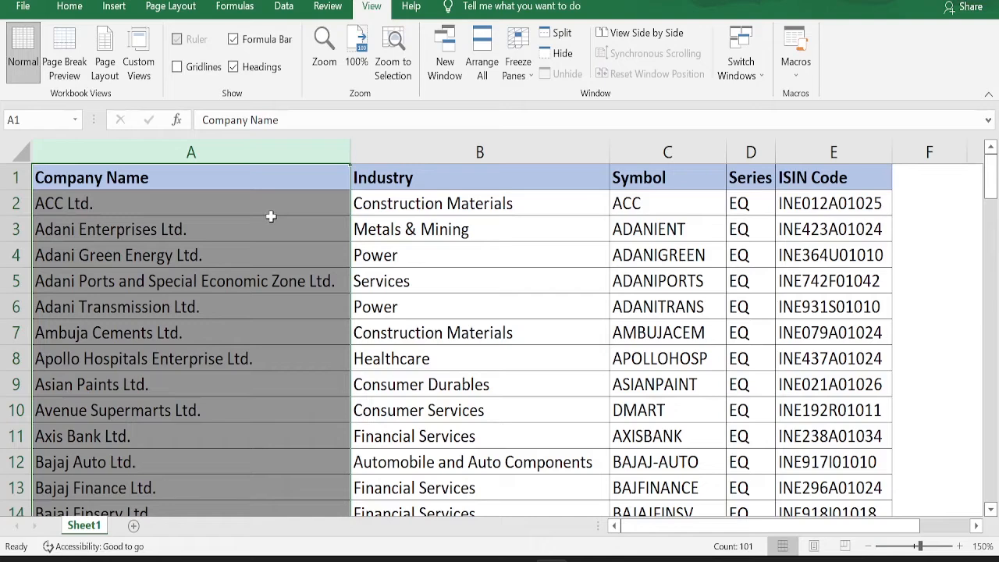
mouse_move(462, 312)
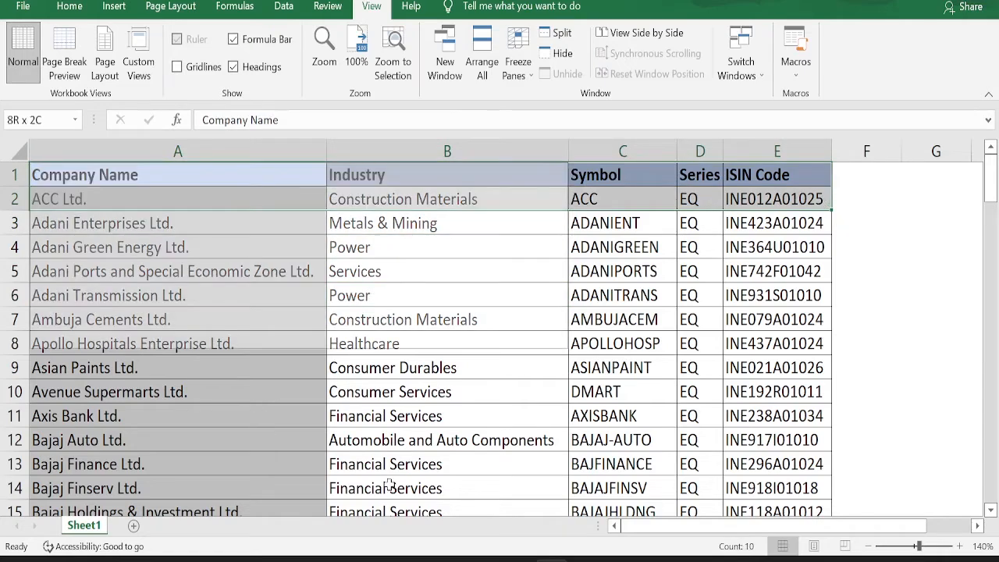
Show the Home ribbon's formatting options over the widened Company Name and Industry columns.
left_click(69, 6)
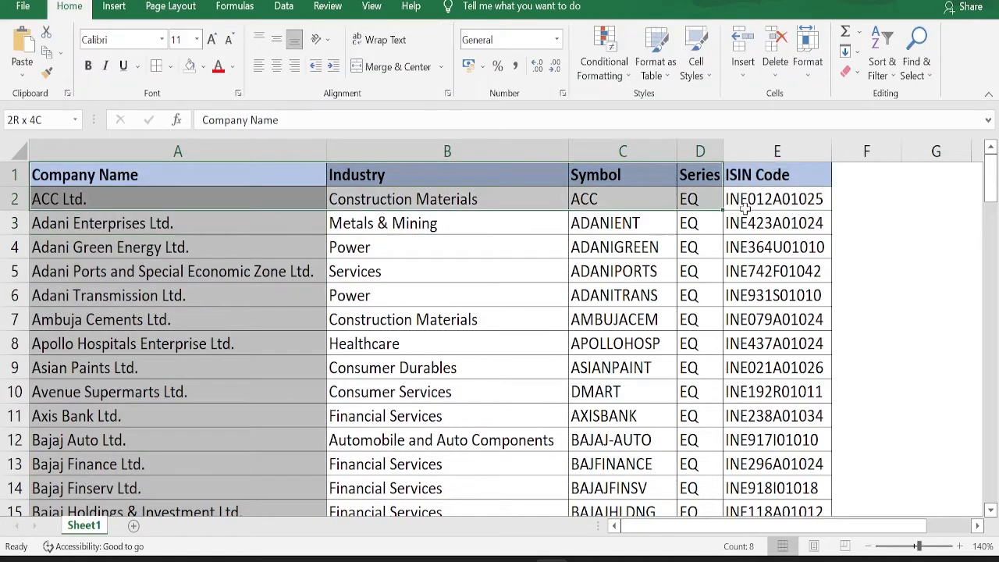
mouse_move(780, 198)
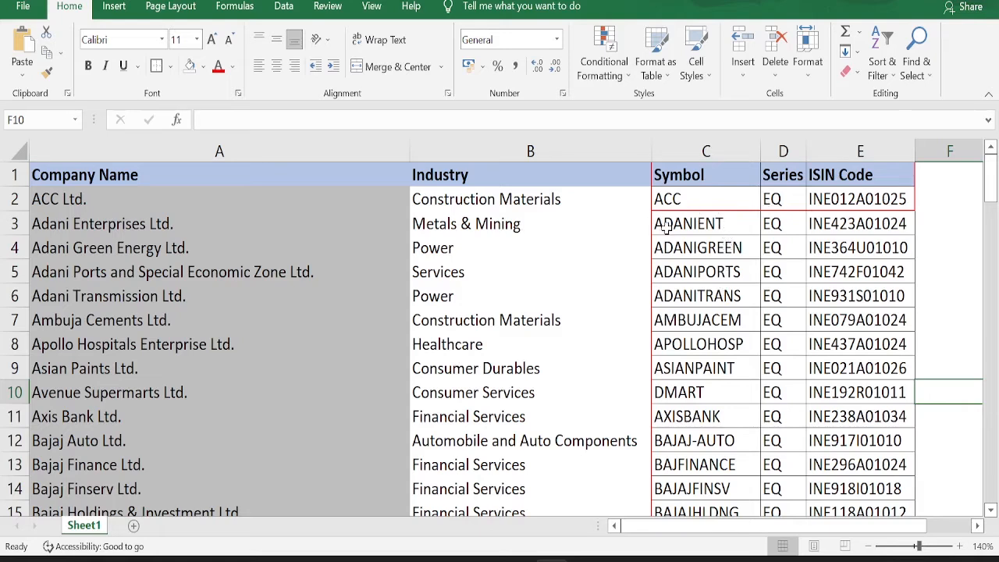
Highlight cell C3 (ADANIENT) with a yellow fill and return to the View ribbon.
left_click(688, 223)
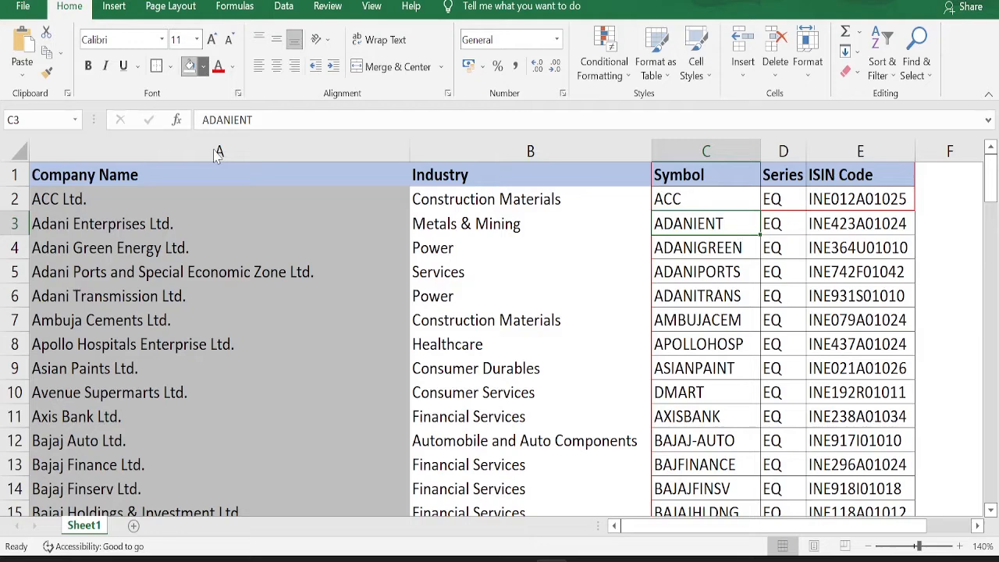
left_click(203, 65)
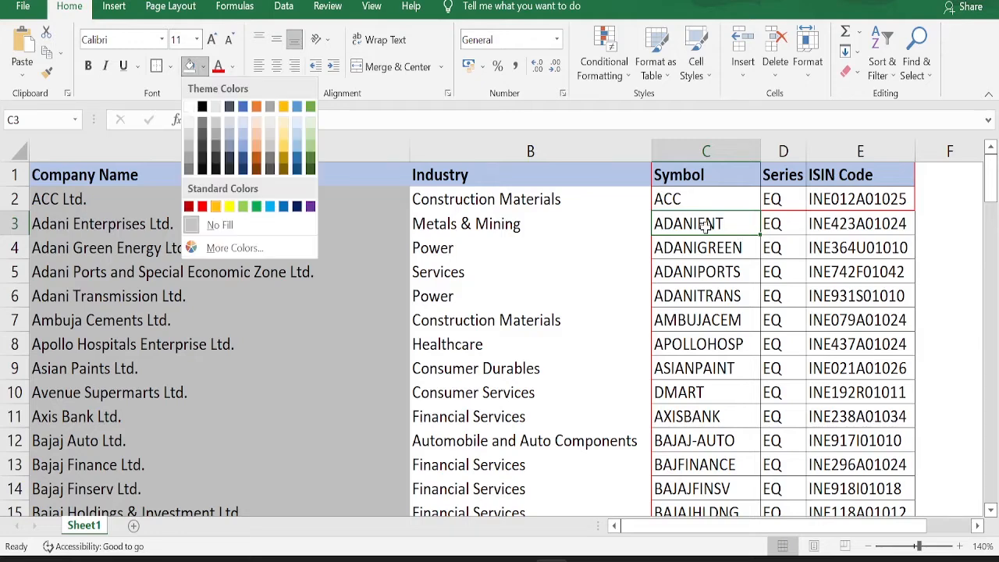
left_click(216, 206)
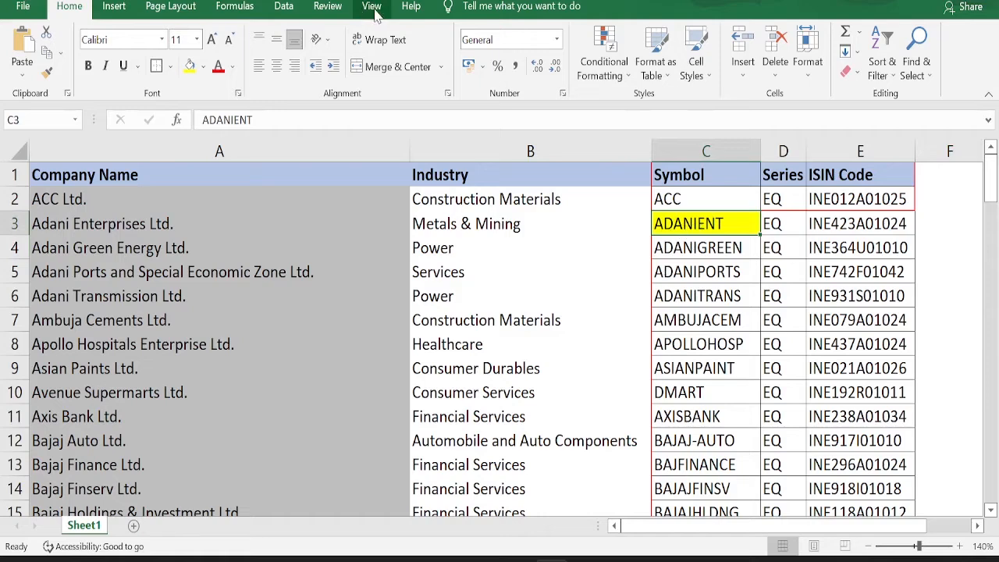
left_click(518, 55)
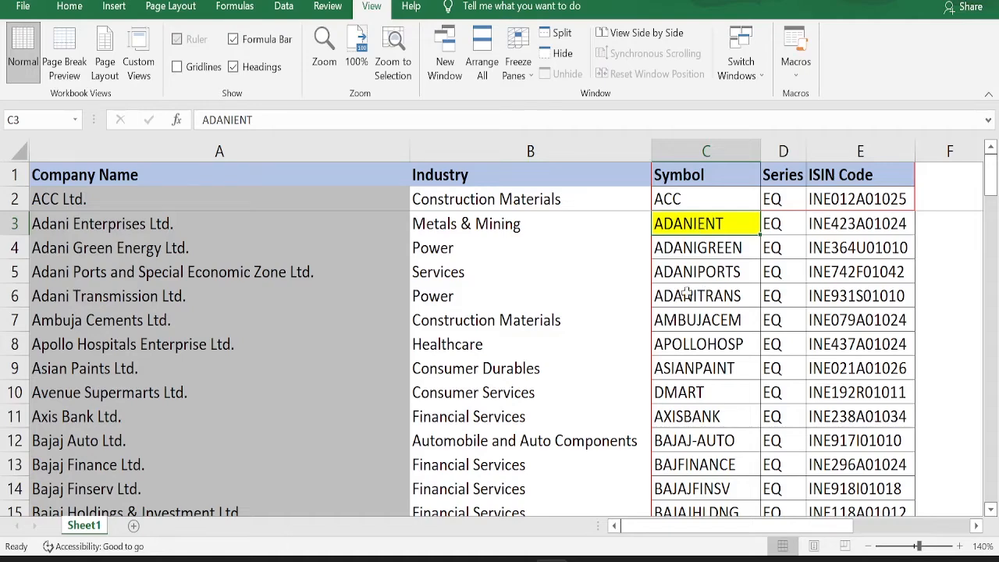
Scroll down to JSW Steel Ltd. with rows 1–2 staying pinned at the top.
scroll("down", 3)
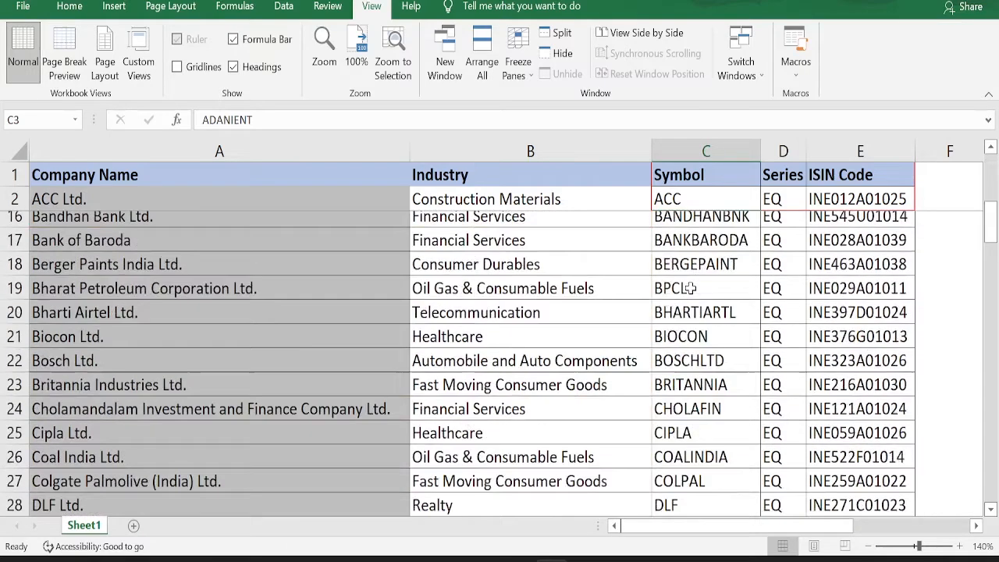
scroll("down", 3)
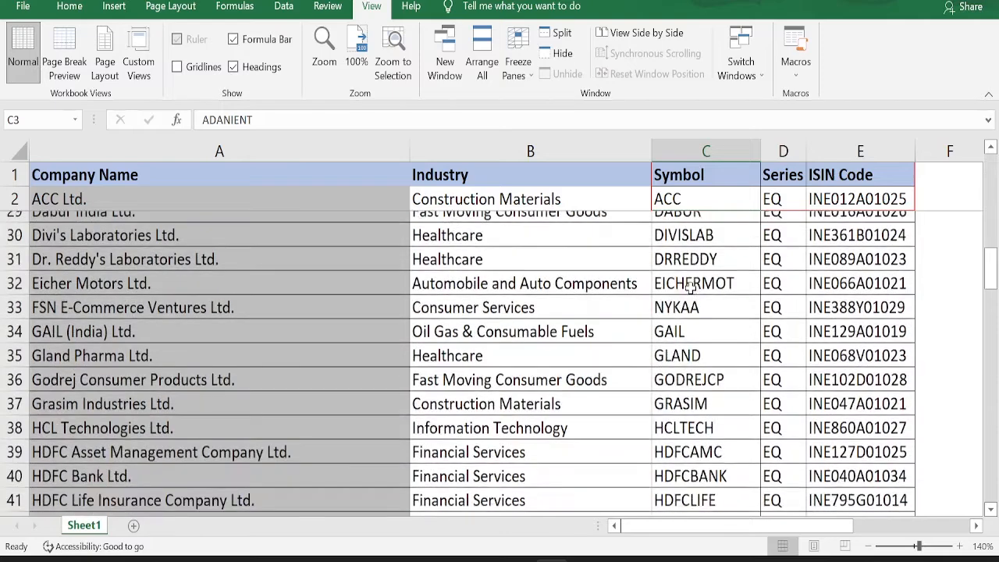
scroll("down", 3)
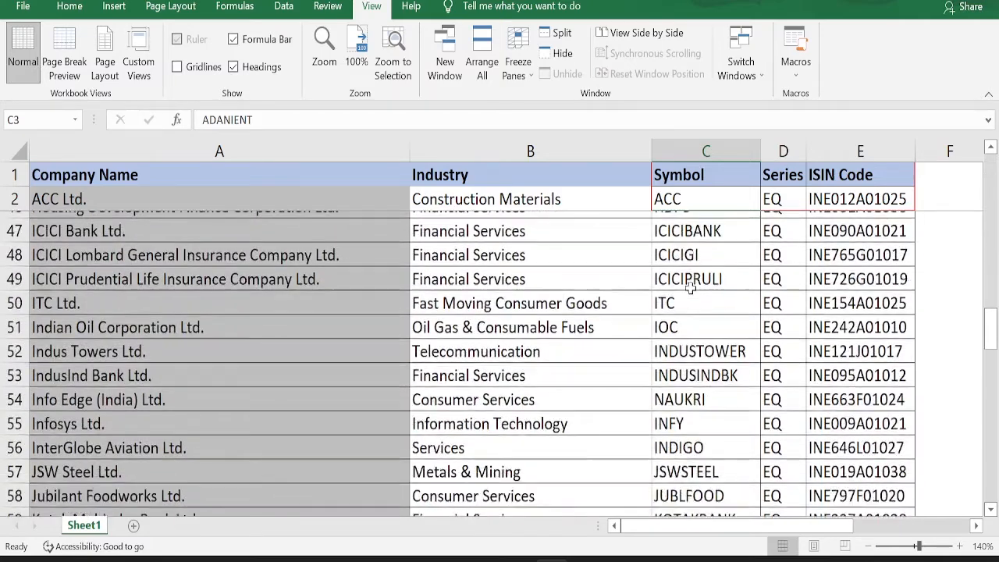
scroll("down", 3)
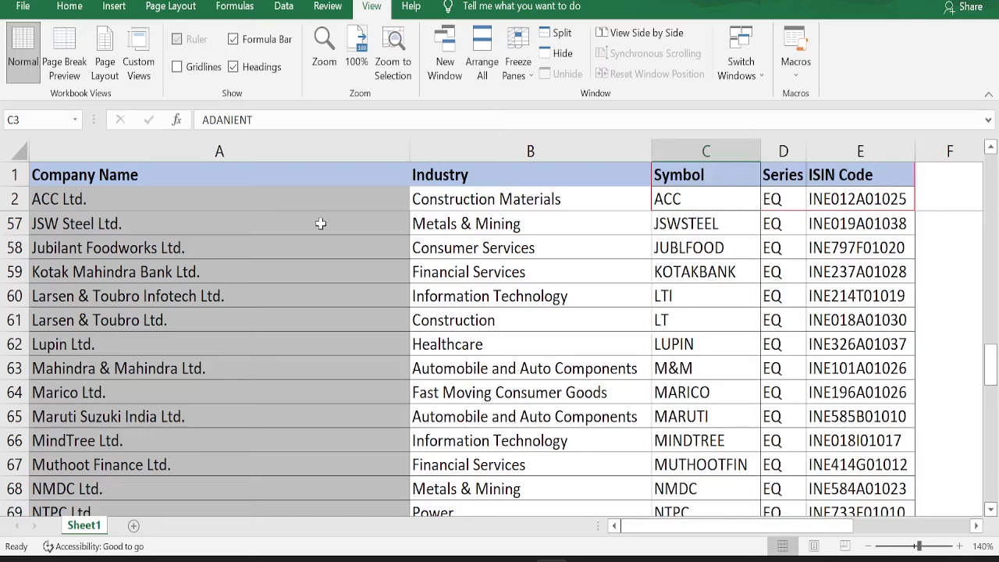
mouse_move(353, 178)
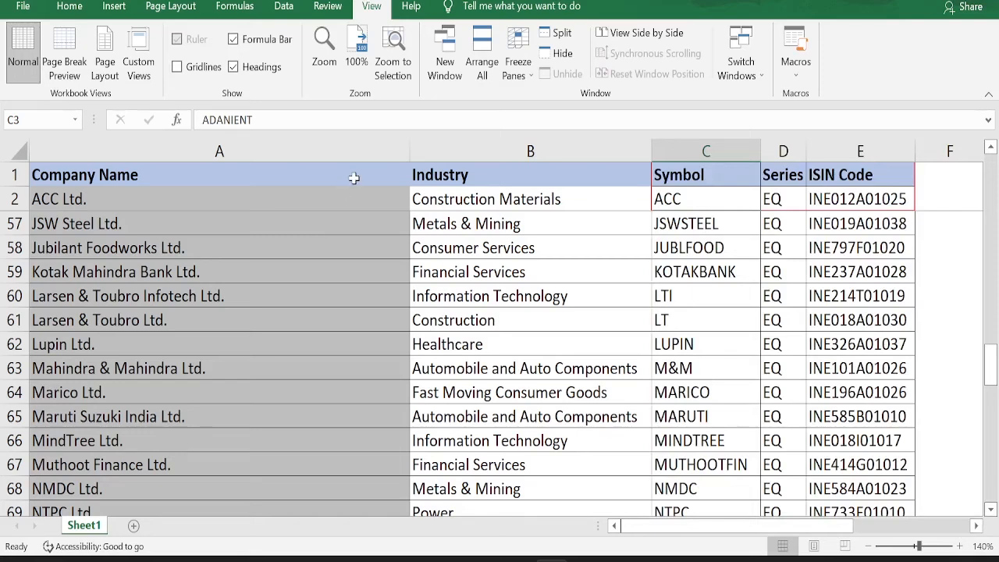
mouse_move(617, 315)
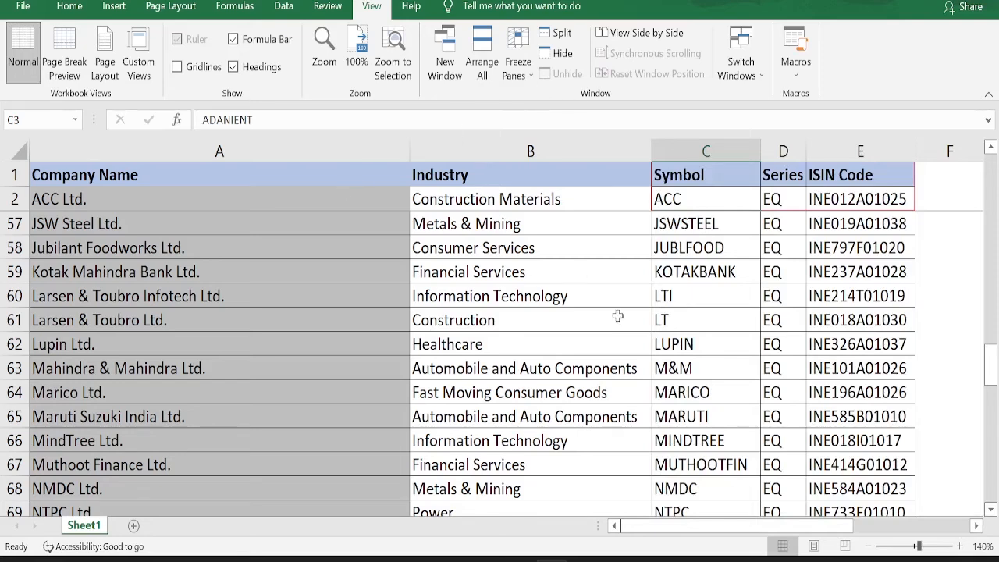
mouse_move(593, 222)
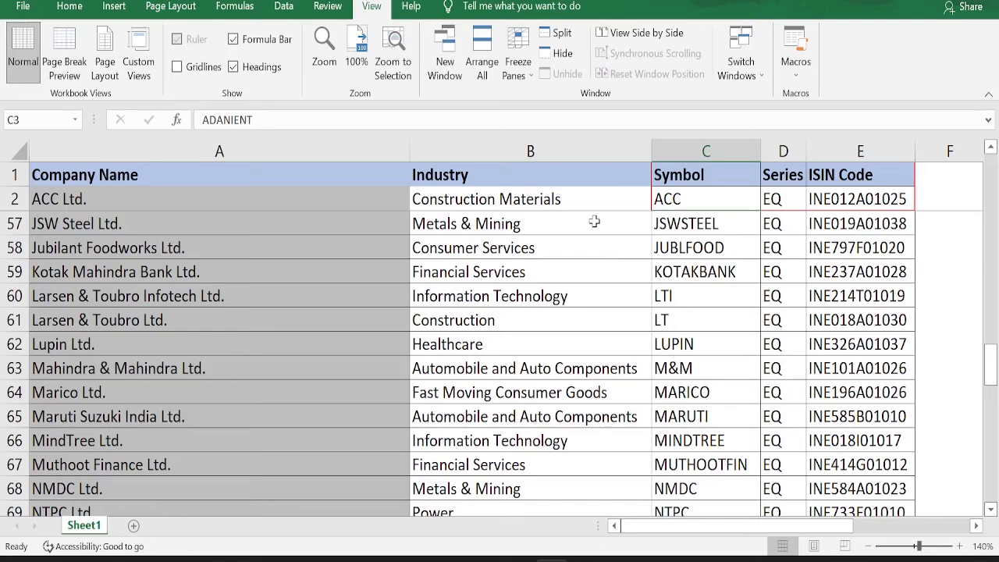
Unfreeze all panes so the list shows continuously from row 1 again.
left_click(518, 50)
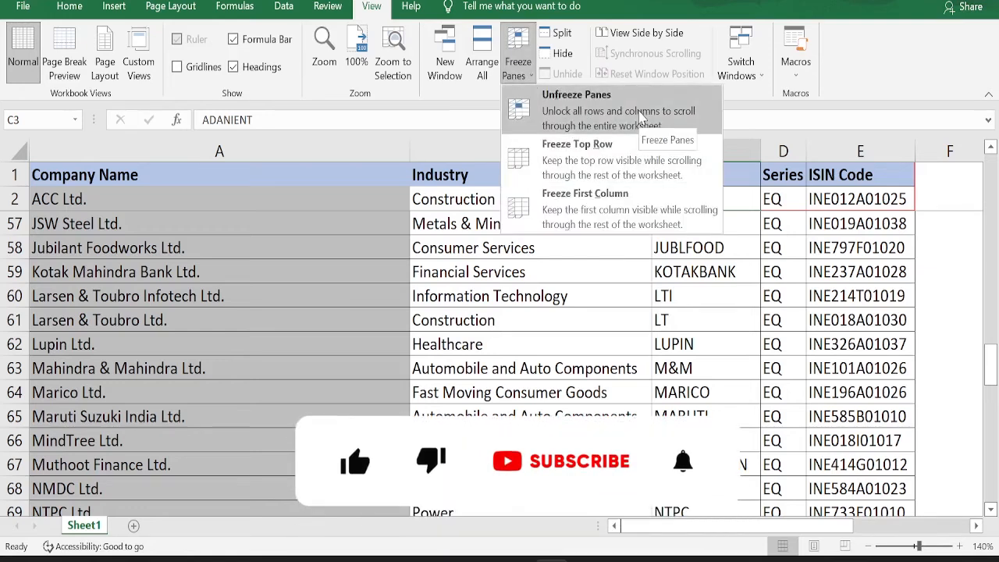
left_click(575, 93)
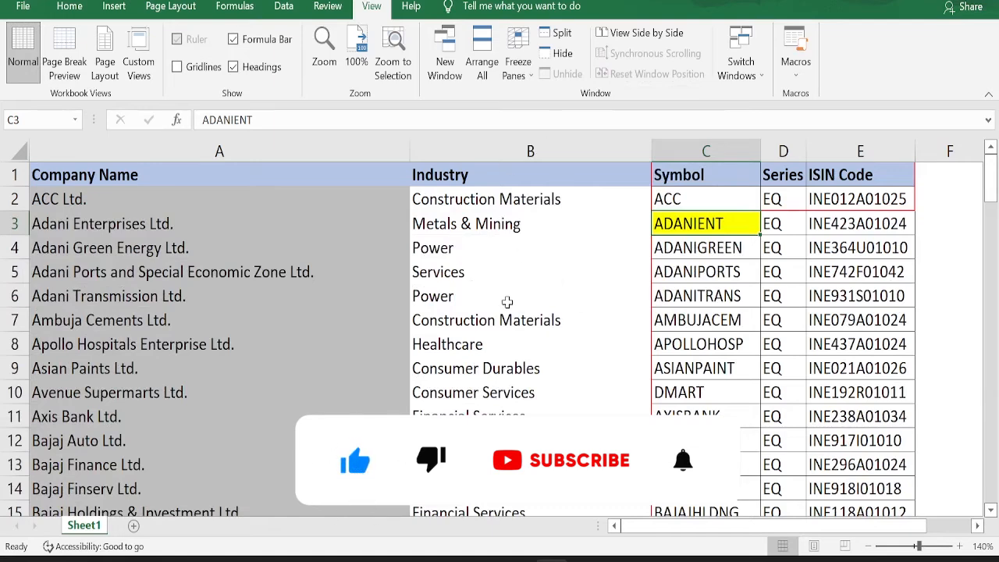